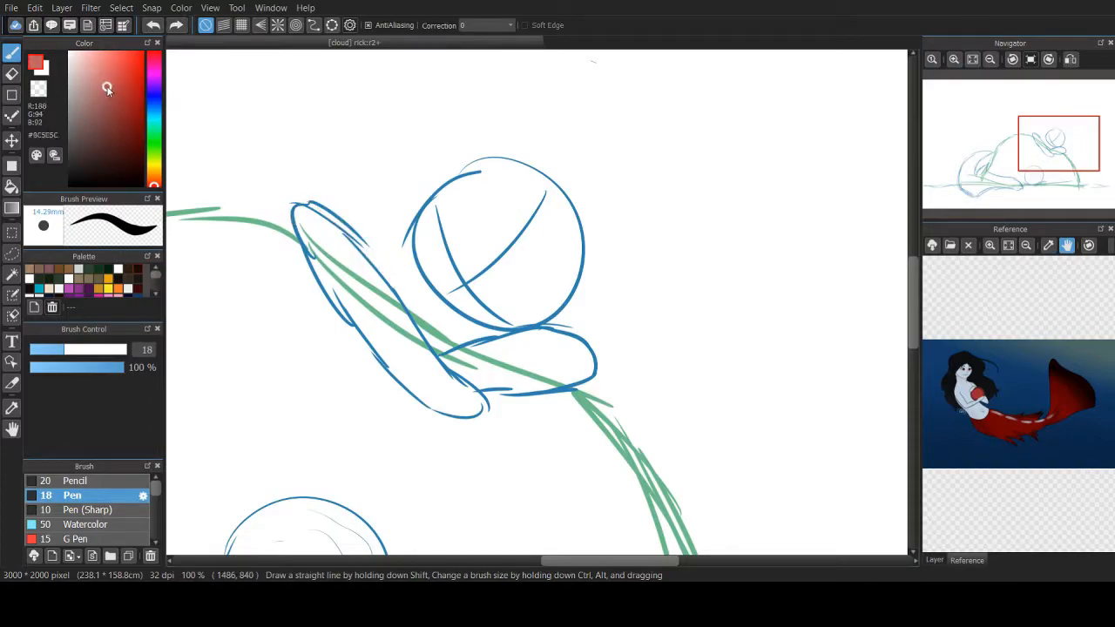
Trace the merman's head outline in red over the blue sketch.
left_click_drag(297, 209, 449, 418)
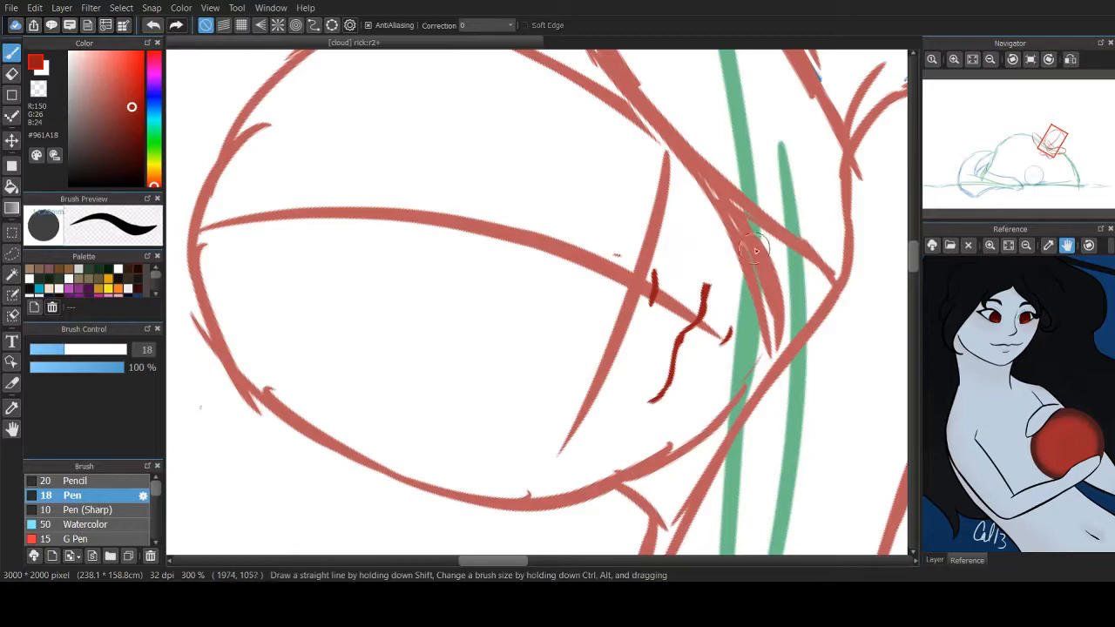
Sketch the nose, mouth and an eye above it in red, nudging the features into place.
left_click_drag(758, 252, 655, 380)
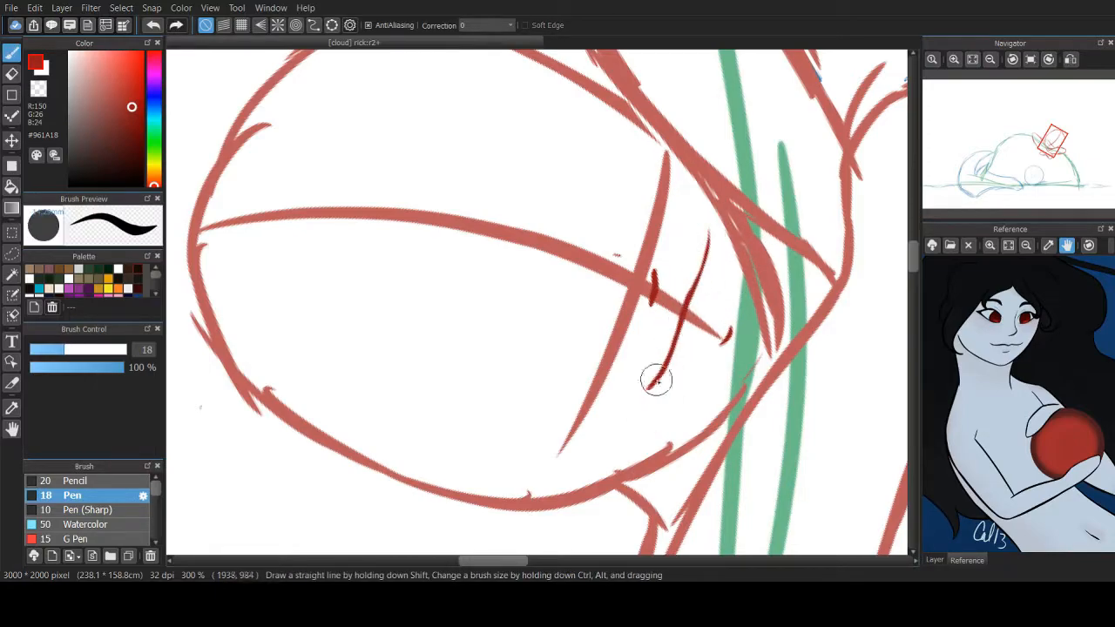
left_click_drag(655, 380, 686, 307)
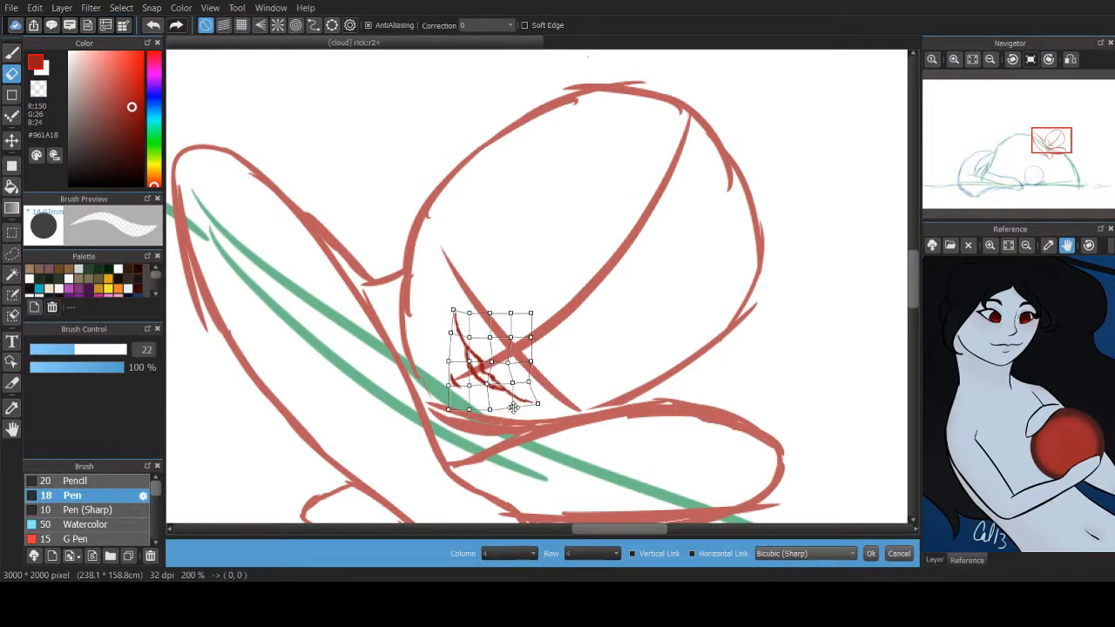
left_click(871, 554)
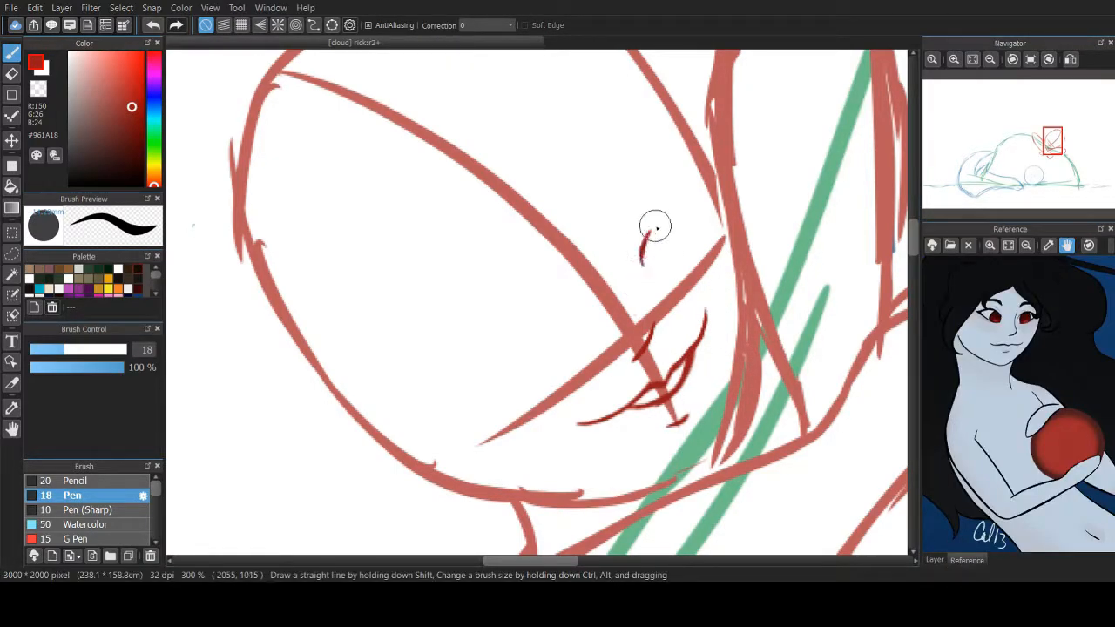
left_click_drag(648, 253, 712, 216)
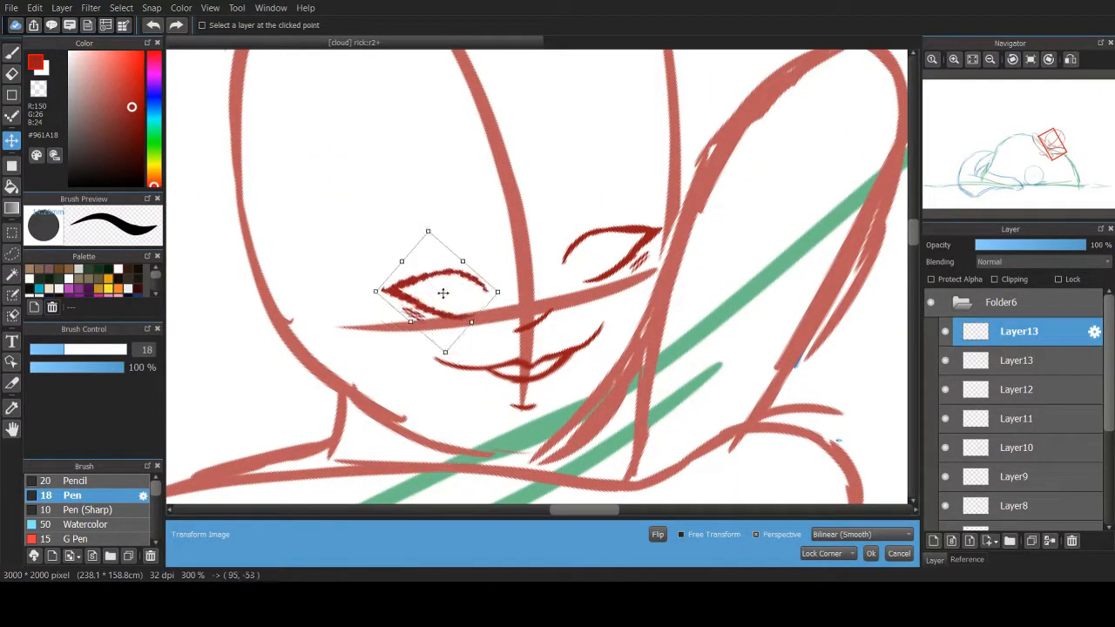
Rotate the sketched eye into place on the face.
left_click_drag(439, 292, 579, 270)
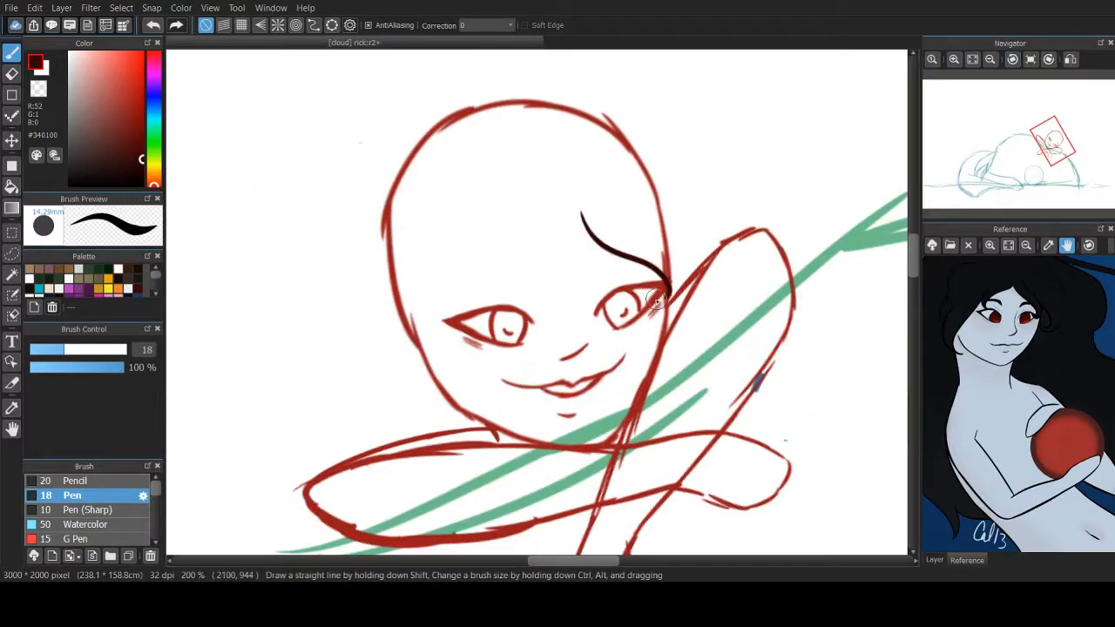
Sketch dark hair strokes and the long flowing hair outline down the back.
left_click_drag(566, 217, 714, 288)
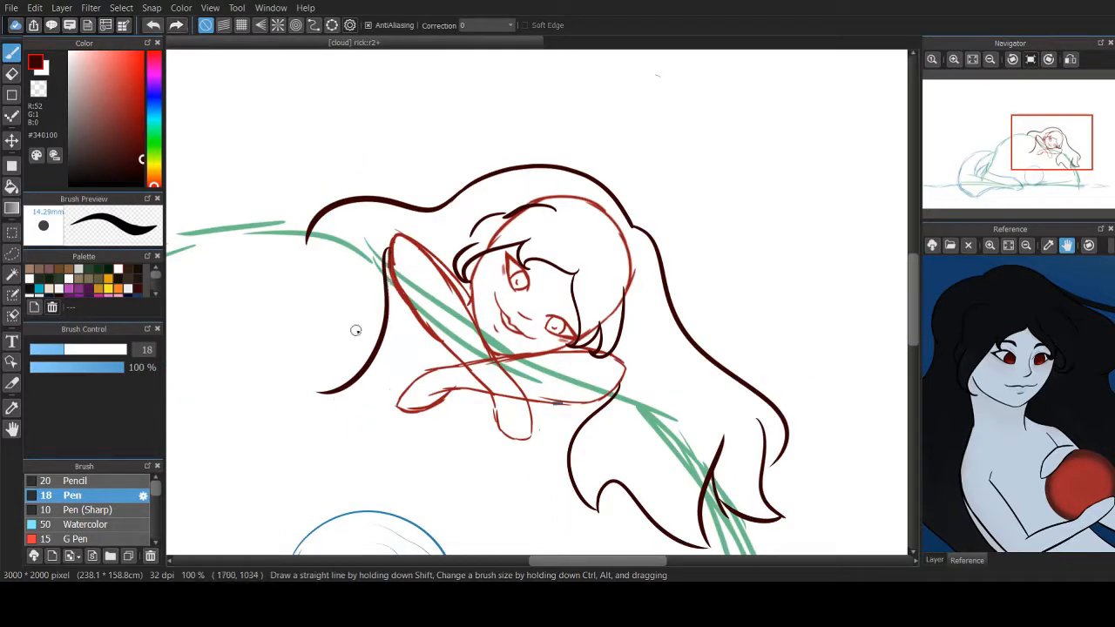
left_click_drag(366, 241, 348, 462)
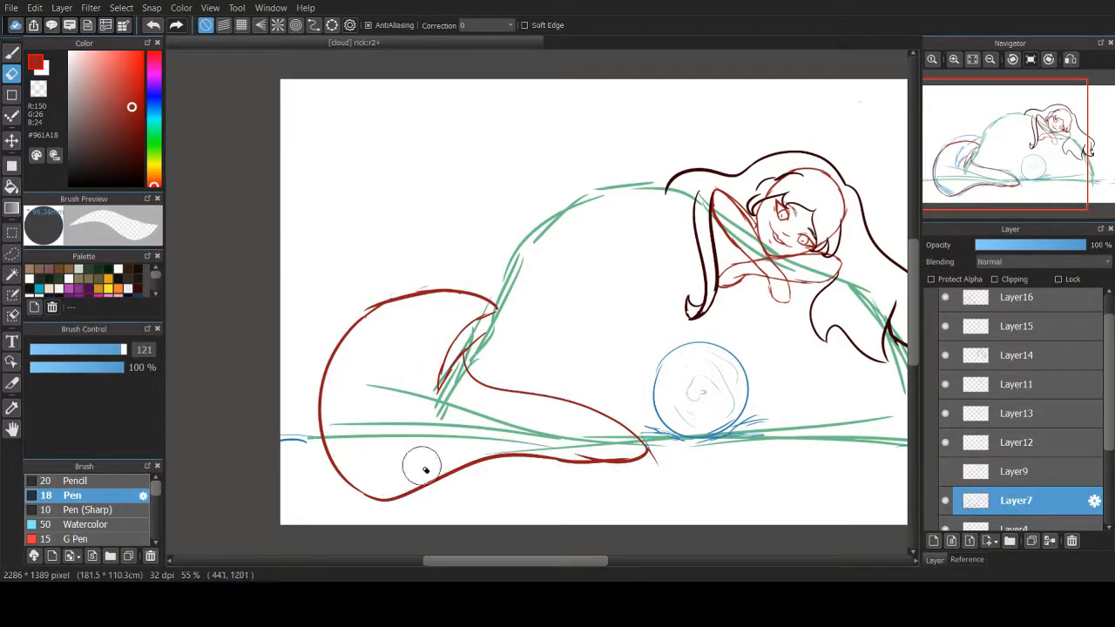
left_click(1016, 296)
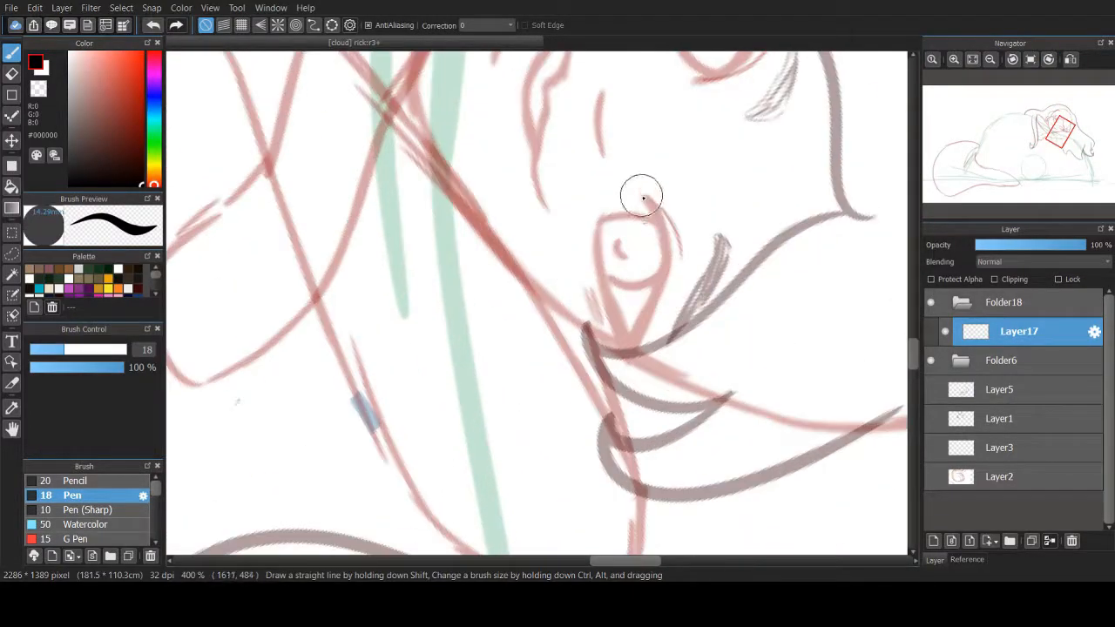
Ink both eye outlines in bold black over the faded sketch.
left_click_drag(645, 201, 636, 352)
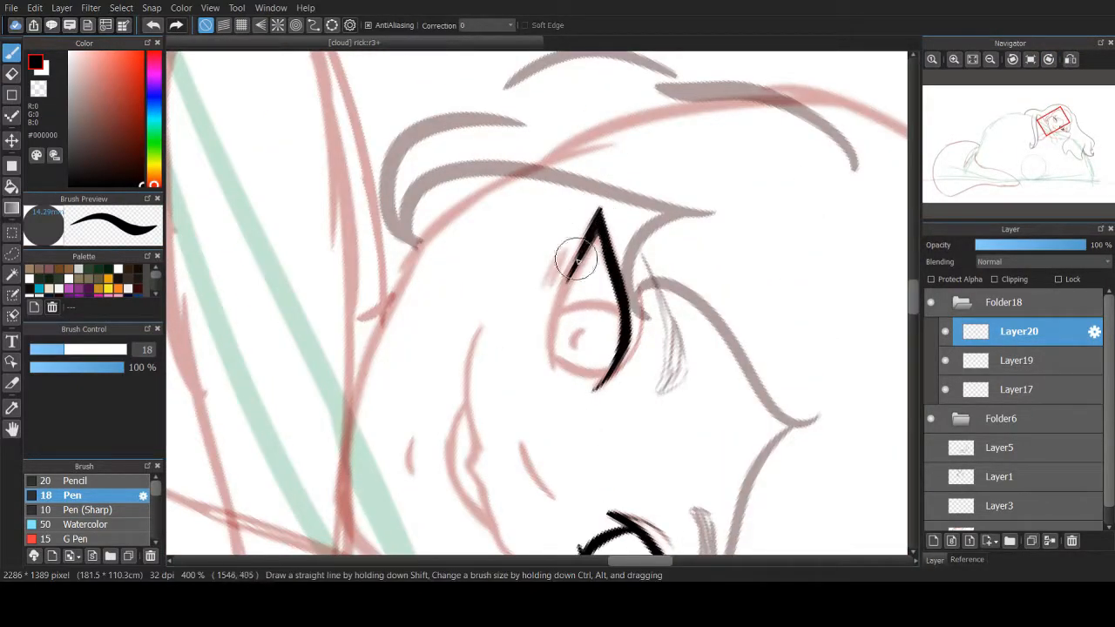
left_click_drag(584, 258, 549, 357)
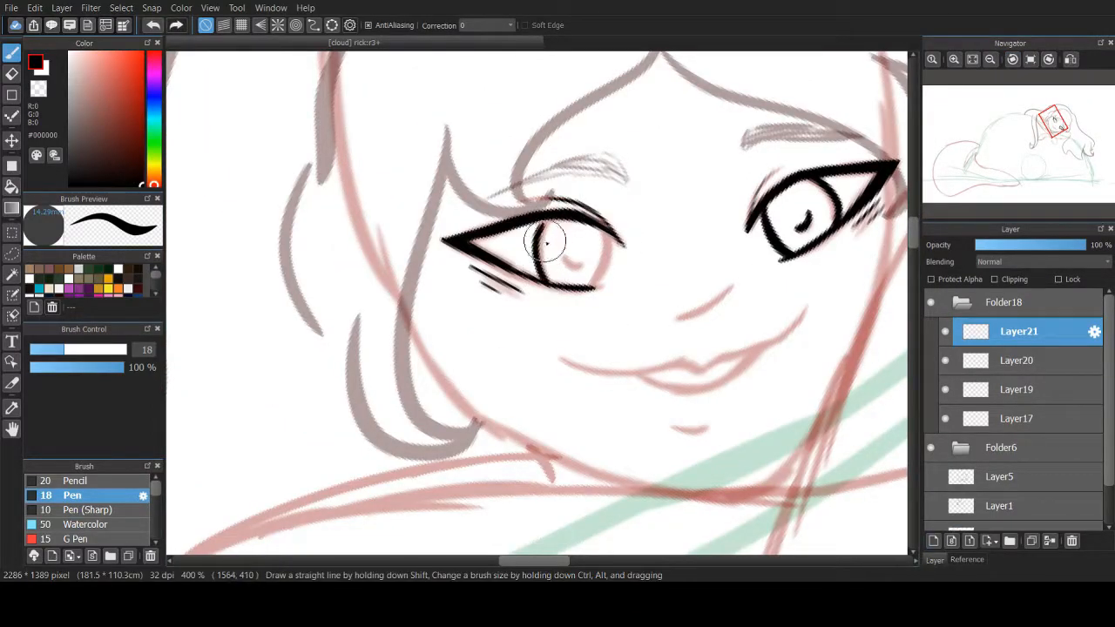
left_click_drag(549, 240, 601, 252)
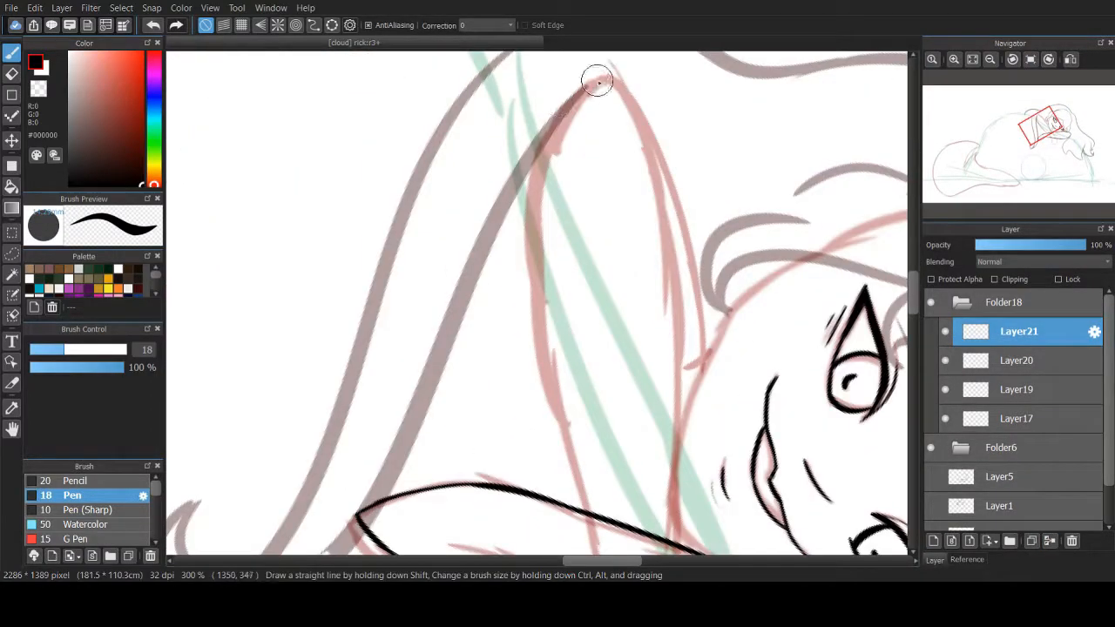
Ink the pointed ear, face and arm lines of the merman in black.
left_click_drag(596, 78, 686, 411)
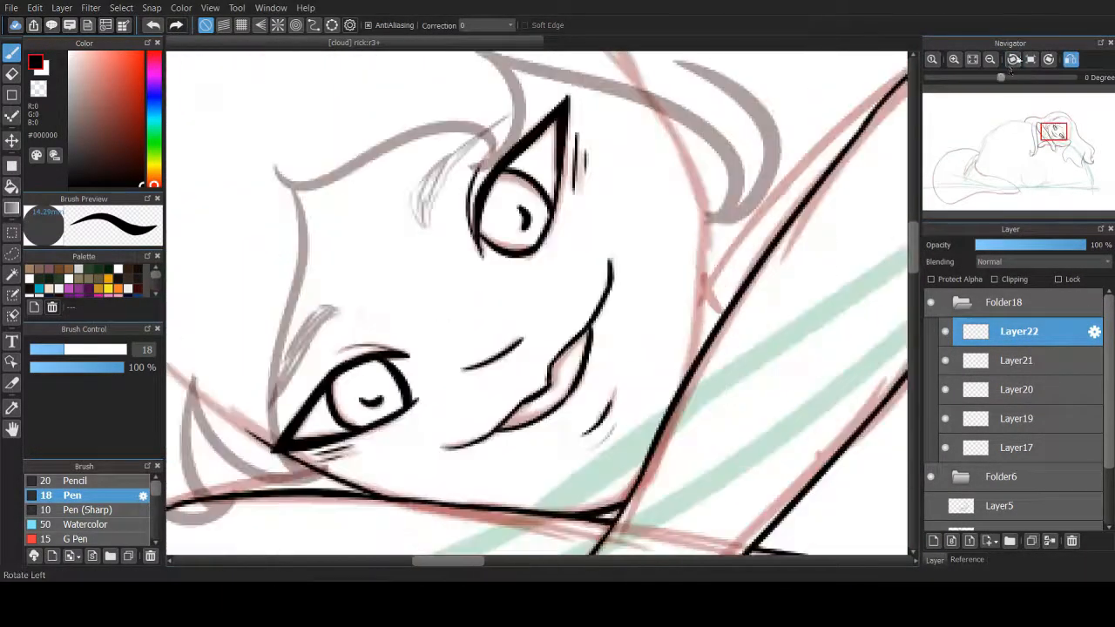
left_click_drag(636, 73, 706, 449)
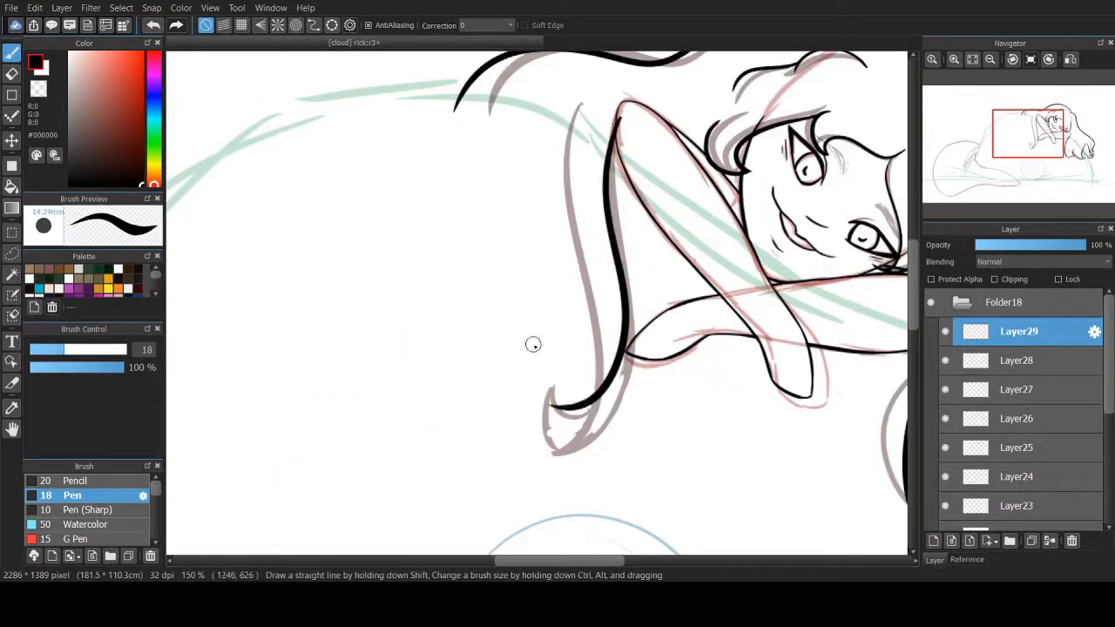
left_click(934, 540)
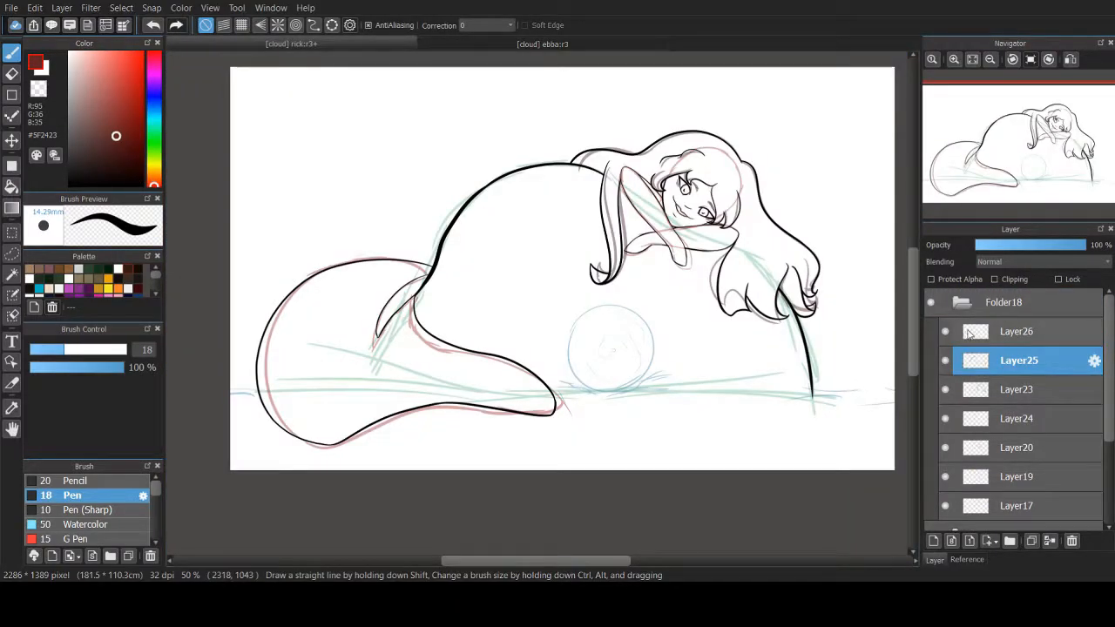
Hide the sketch layers and bring up the reference for colouring the egg and eyes.
left_click(934, 540)
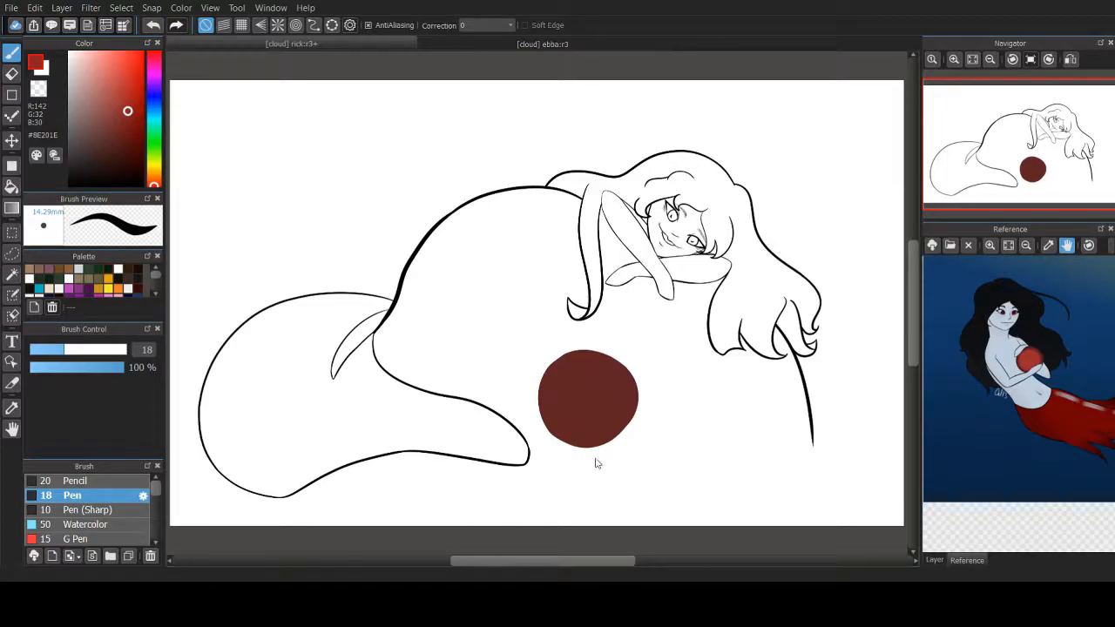
left_click(13, 186)
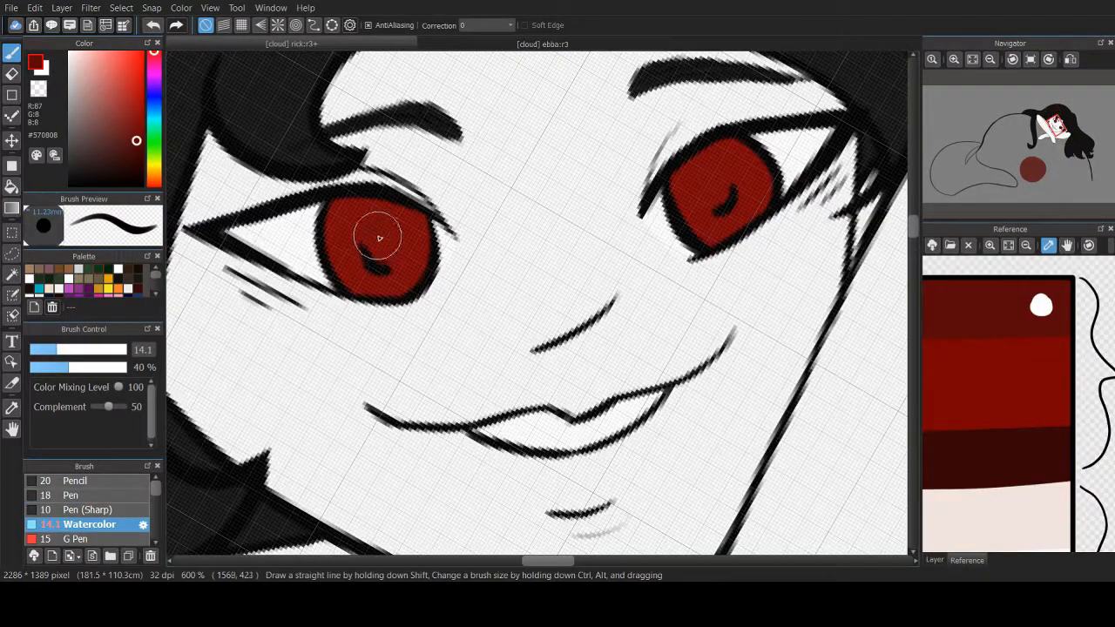
Paint red into the left and right eyes with the Watercolor brush.
left_click_drag(380, 237, 700, 166)
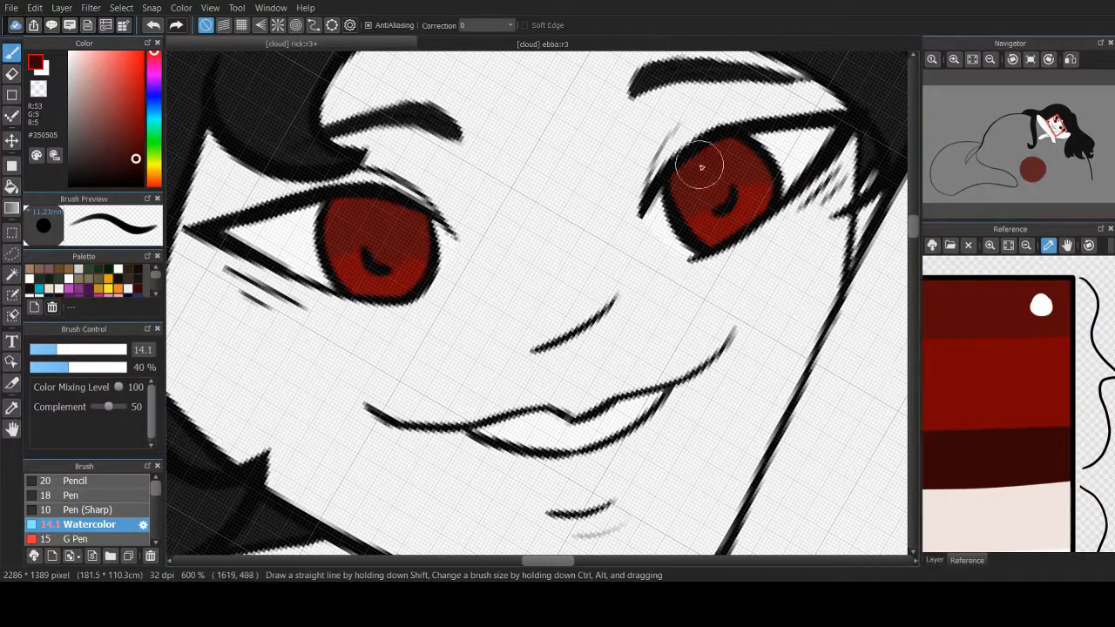
left_click_drag(700, 165, 704, 213)
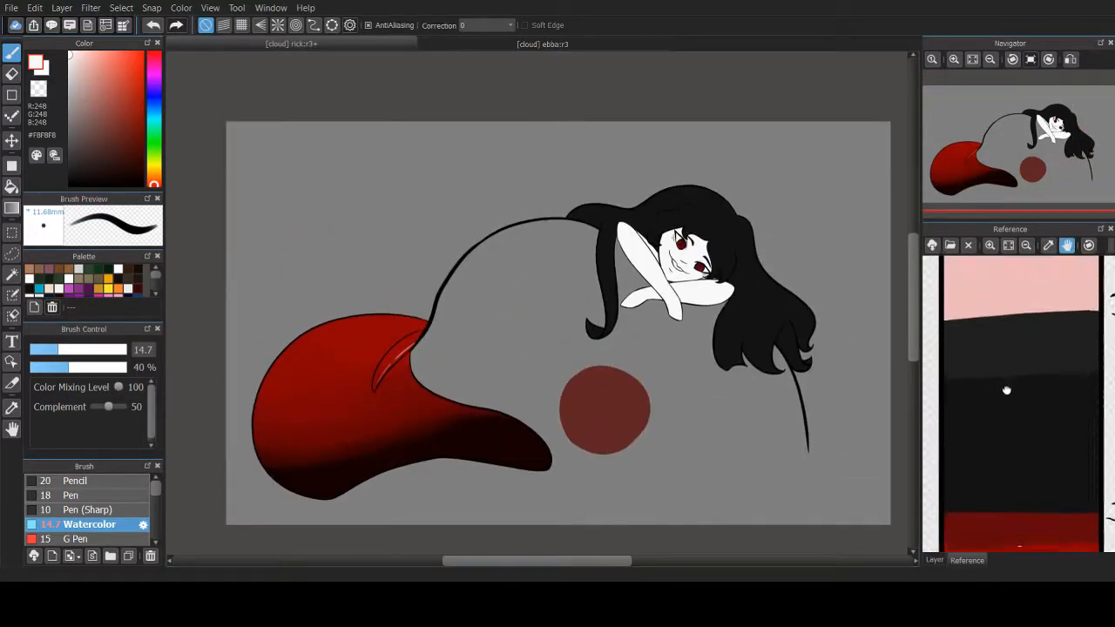
Add soft shading on the merman's shoulder on a new layer.
left_click(934, 559)
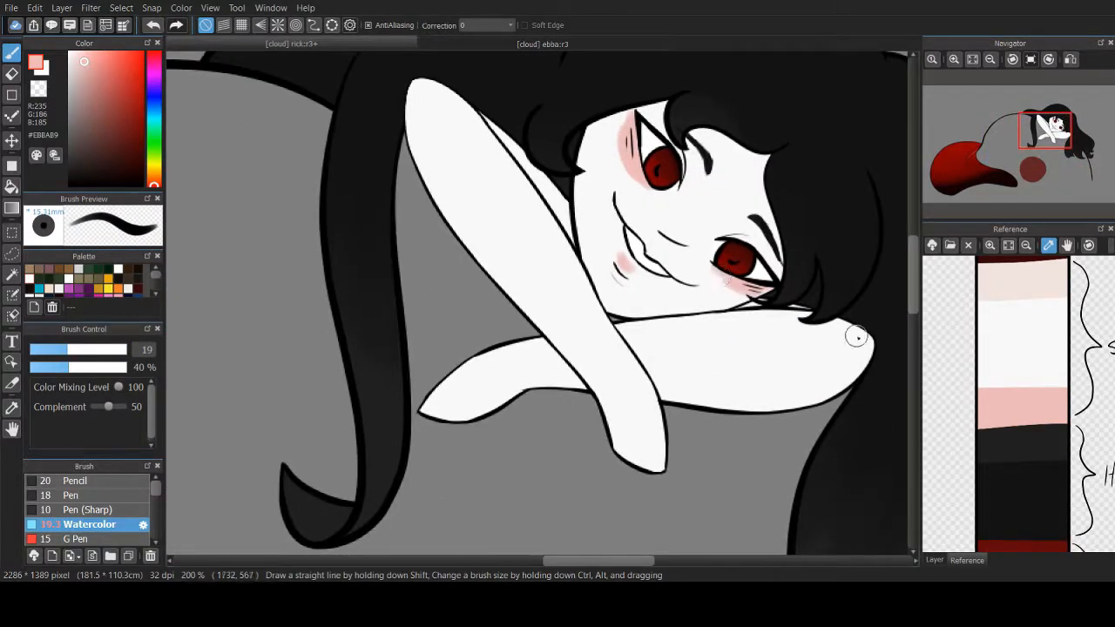
left_click_drag(858, 337, 851, 376)
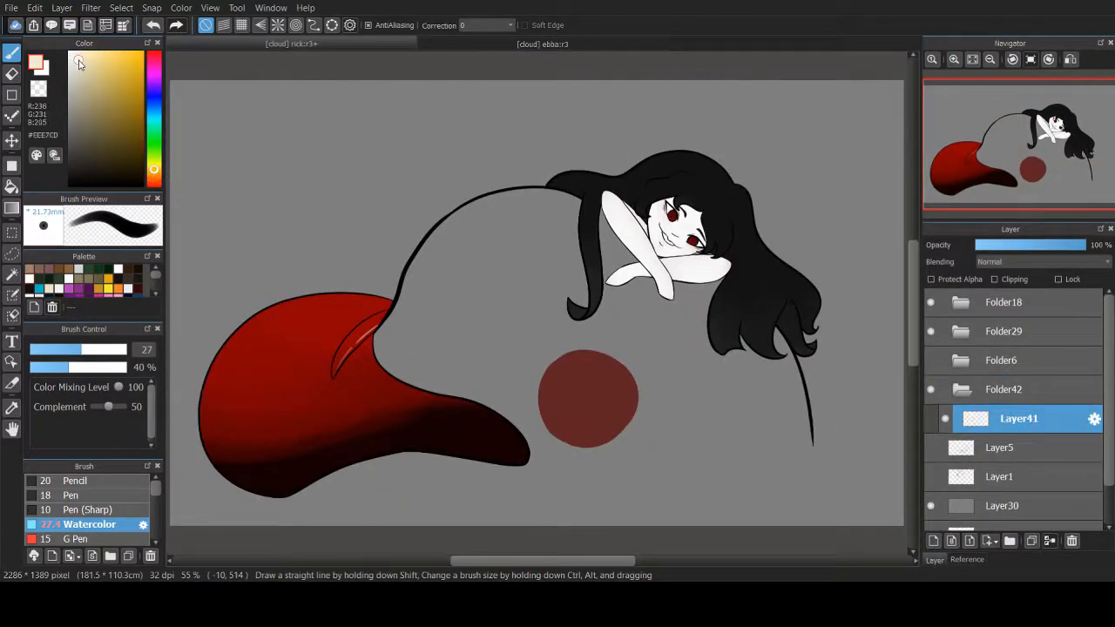
Pick a pale sand colour and start the seabed layer under the rock.
left_click(73, 495)
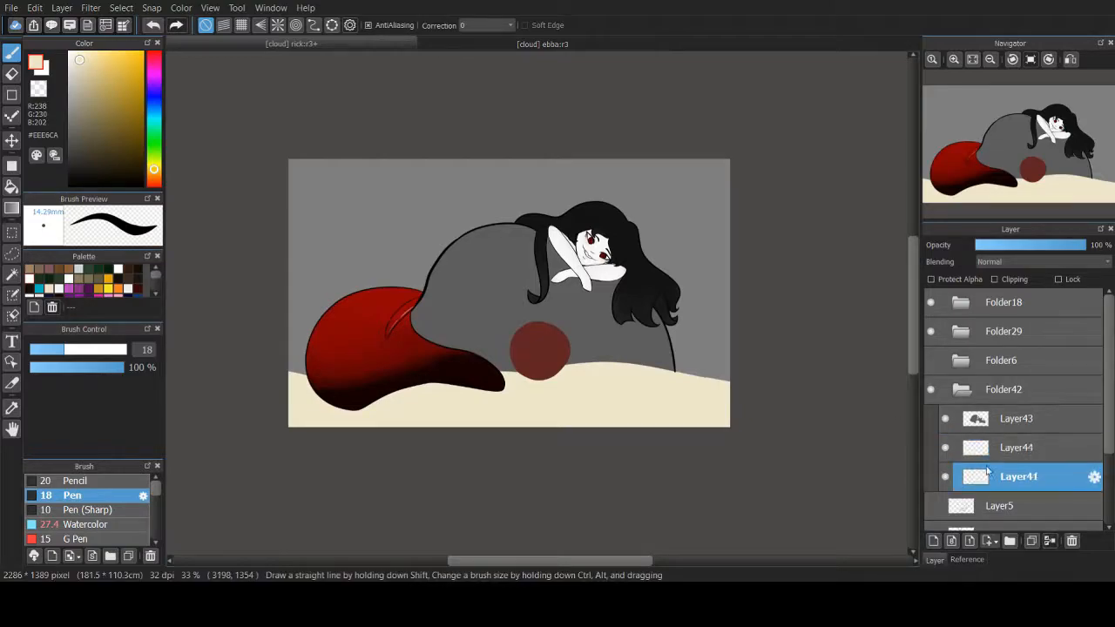
left_click(541, 44)
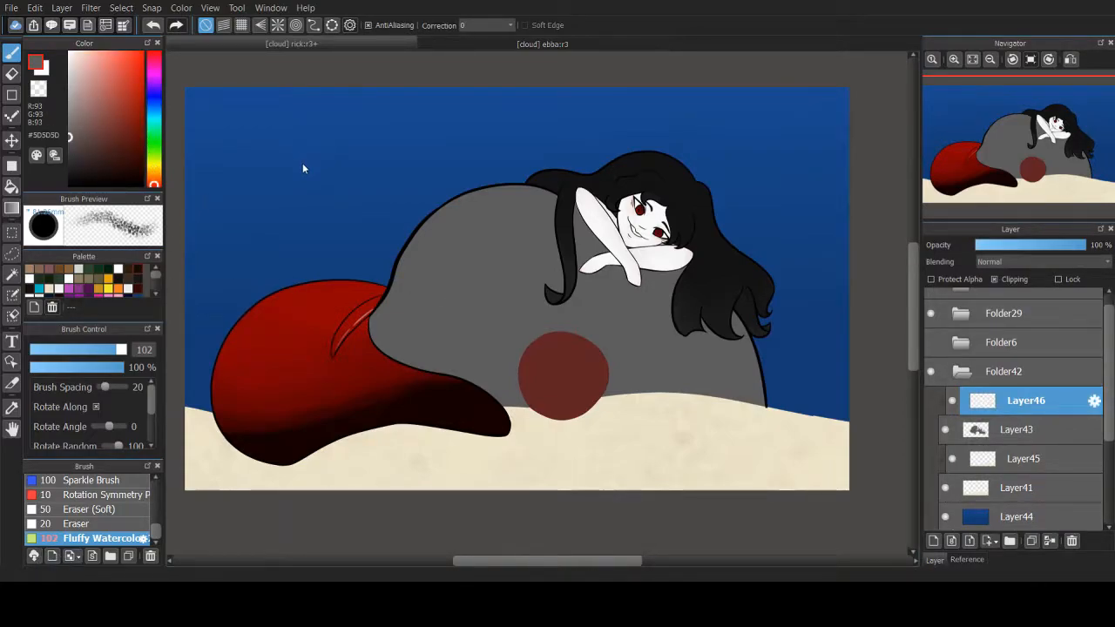
mouse_move(300, 230)
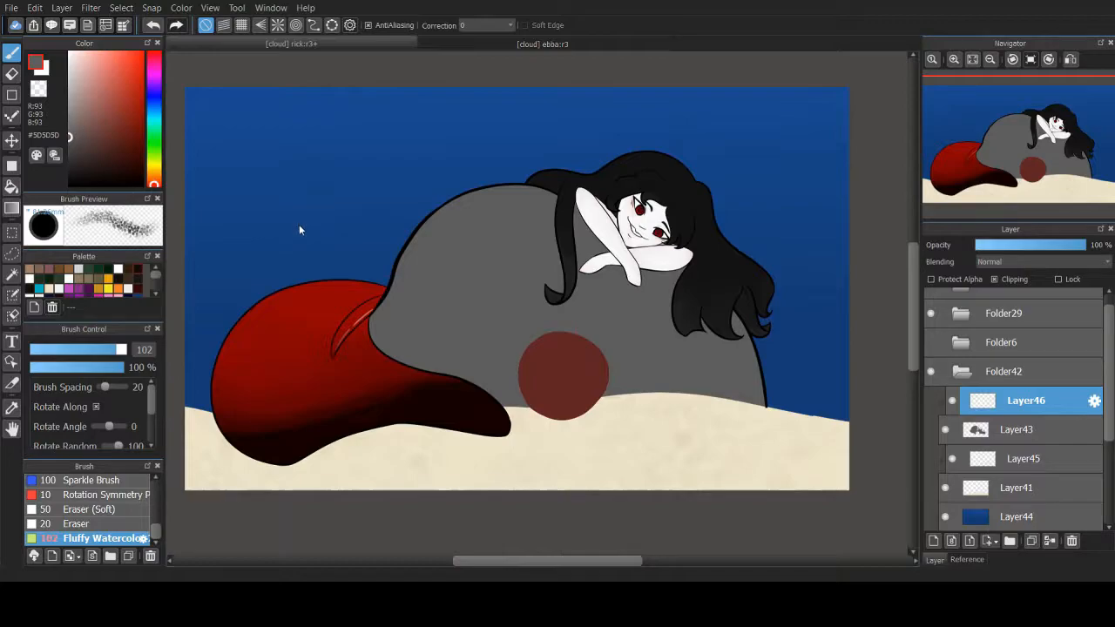
mouse_move(342, 544)
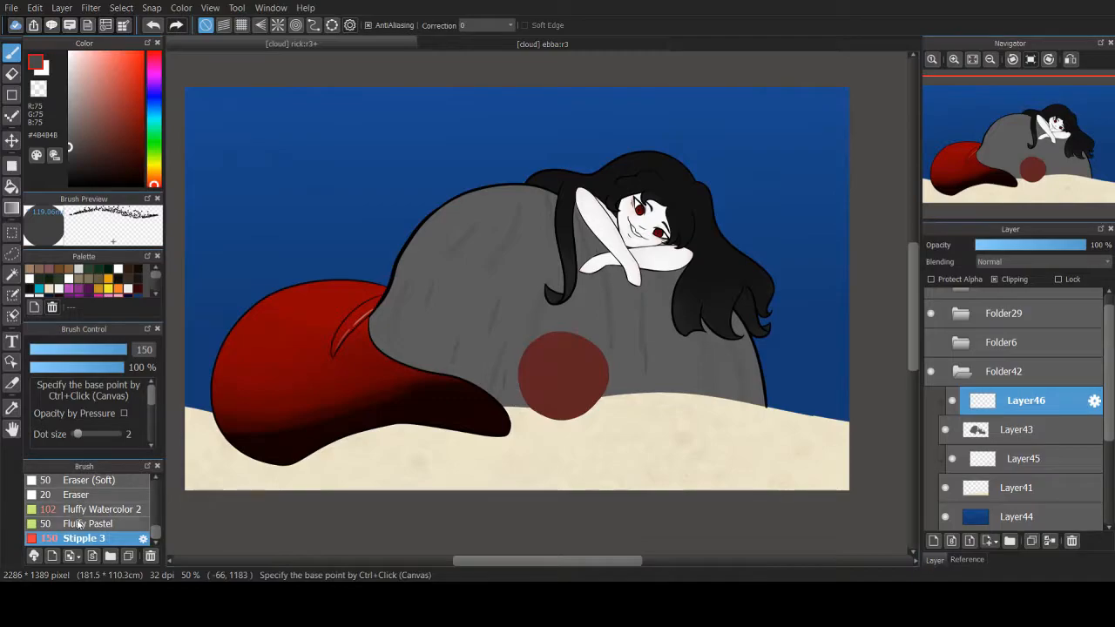
Stipple-texture the grey rock, add a blue fill layer over the scene, and return to Layer49.
left_click(102, 523)
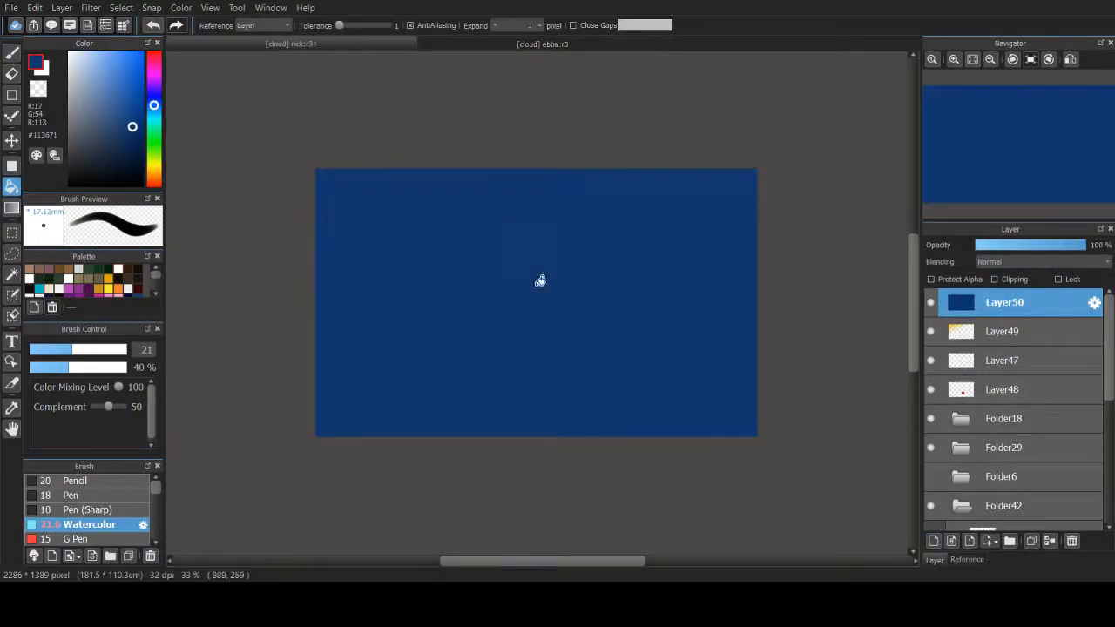
left_click(1003, 331)
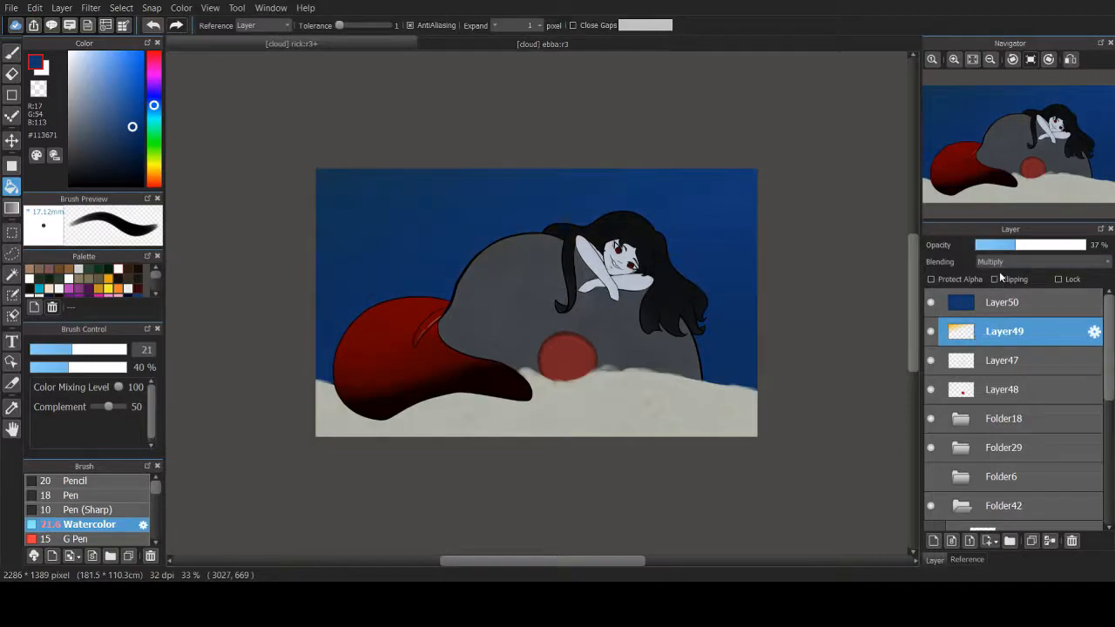